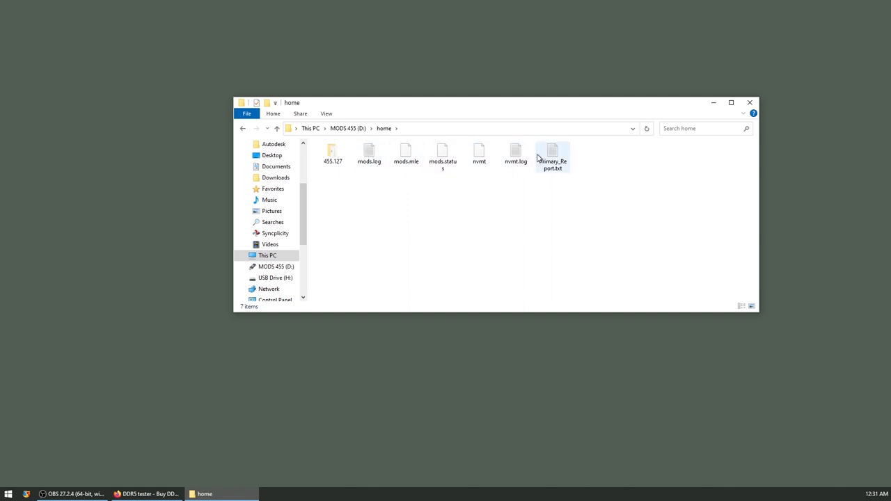
- Open nvmt.log in Notepad and highlight the B0 rows reading 273 instead of 1365
{"action": "double_click", "coordinate": [552, 153]}
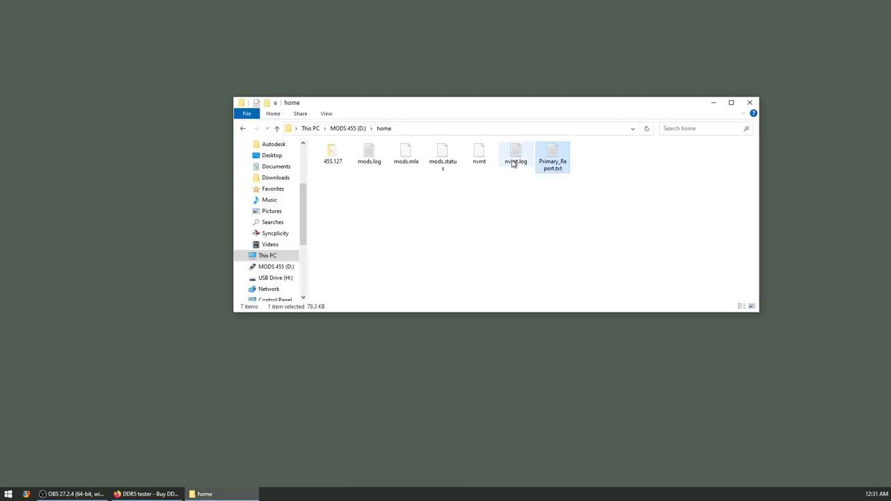
{"action": "double_click", "coordinate": [515, 153]}
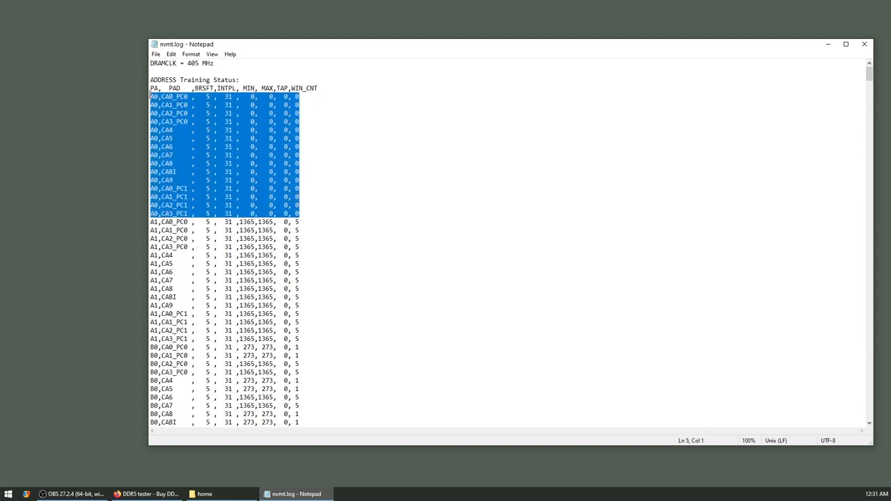
{"action": "left_click", "coordinate": [301, 206]}
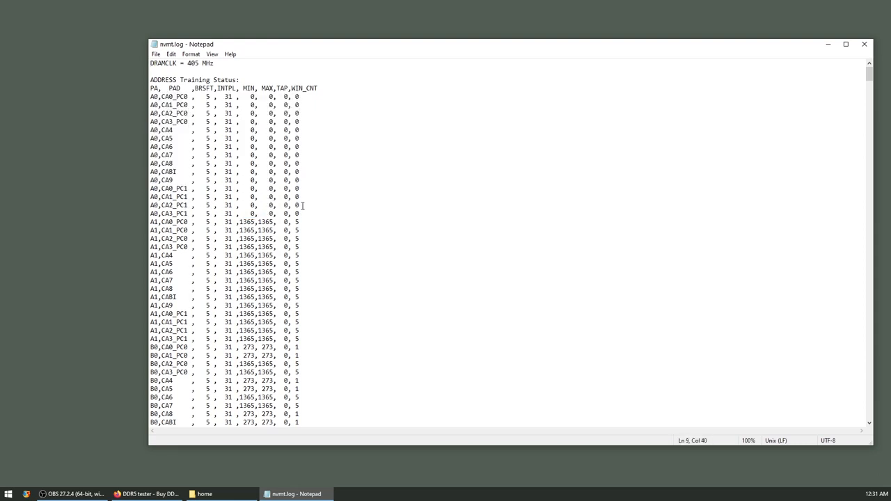
{"action": "scroll", "scroll_direction": "down", "scroll_amount": 3}
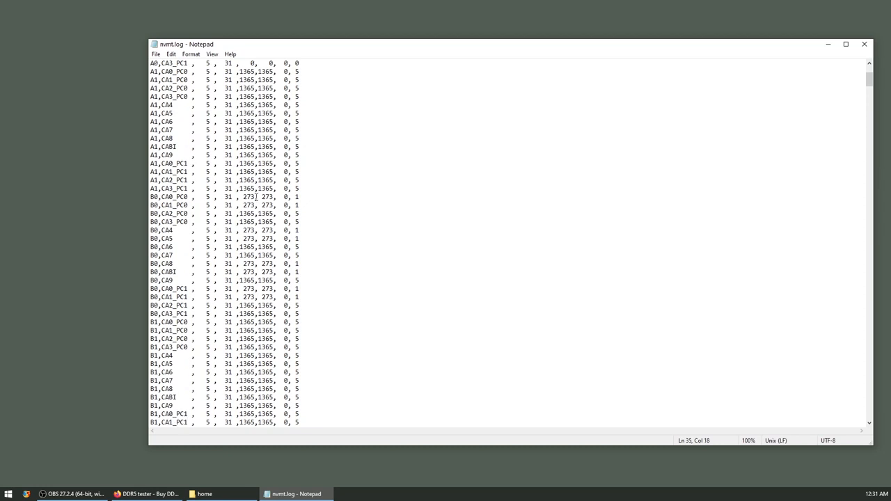
{"action": "left_click_drag", "start_coordinate": [254, 197], "coordinate": [289, 296]}
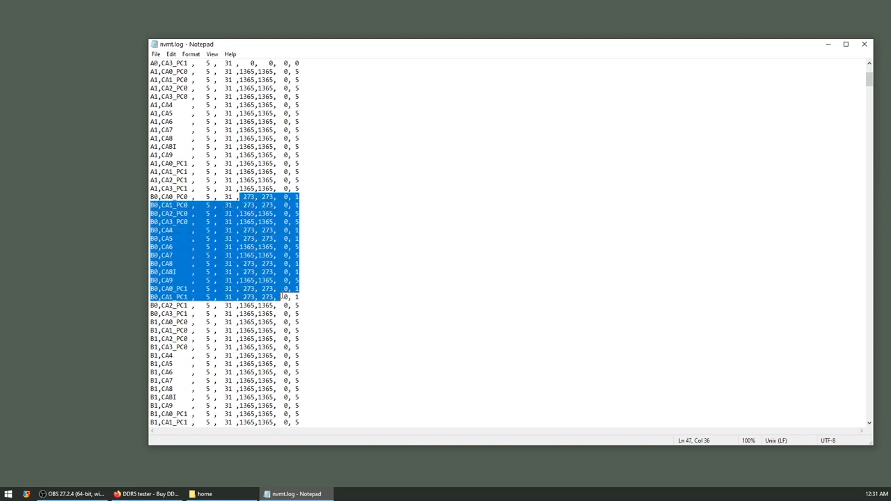
{"action": "left_click", "coordinate": [299, 296]}
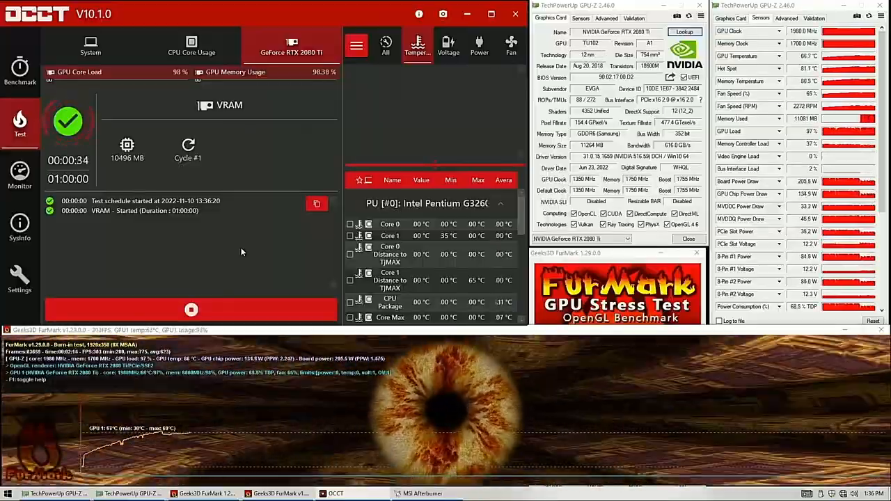
- Bring up MSI Afterburner's custom software fan-curve settings while the VRAM and FurMark tests run
{"action": "left_click", "coordinate": [421, 494]}
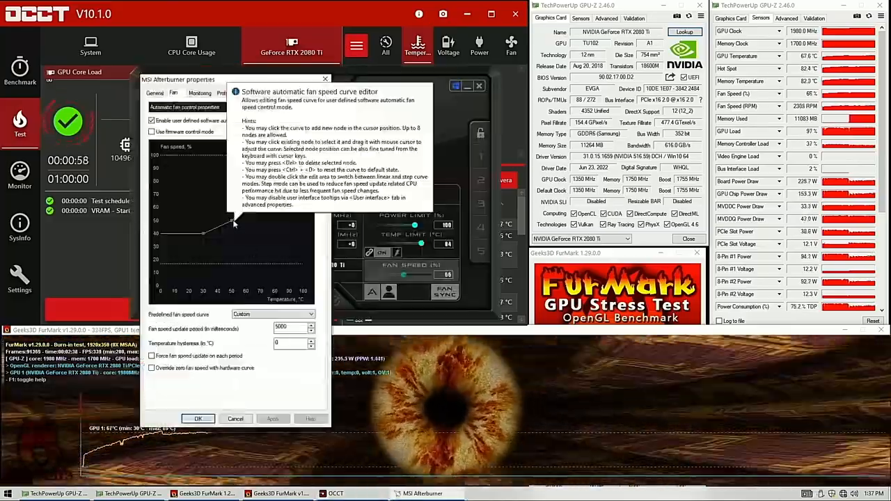